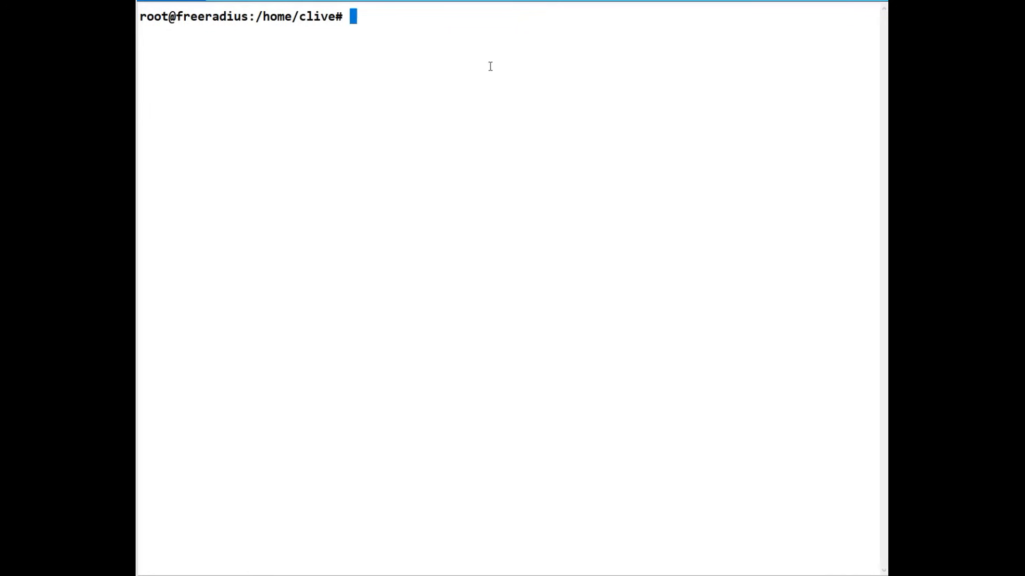
mouse_move(503, 113)
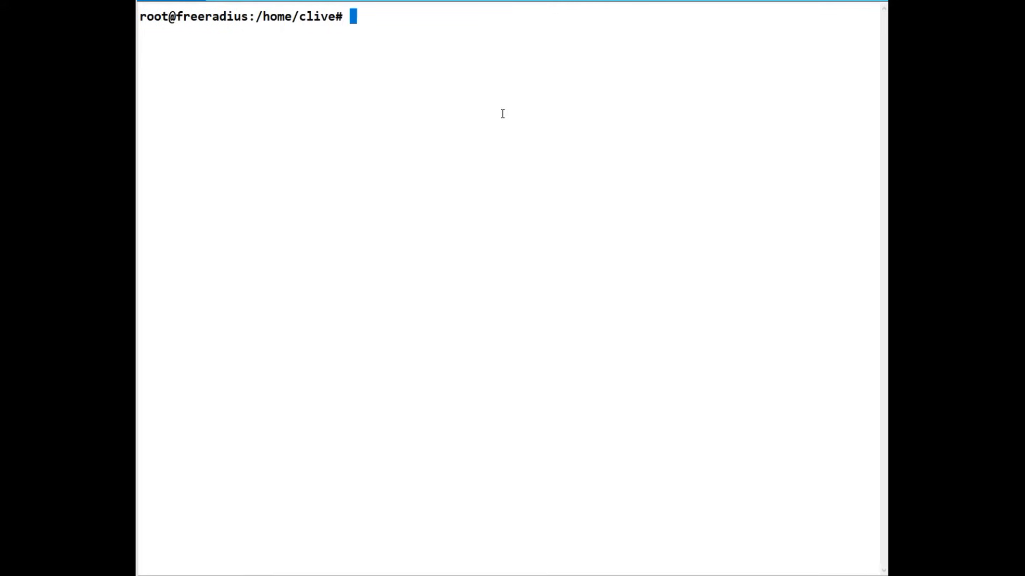
Run apt -y install mysql-server until the outdated-services restart dialog appears.
text(apt)
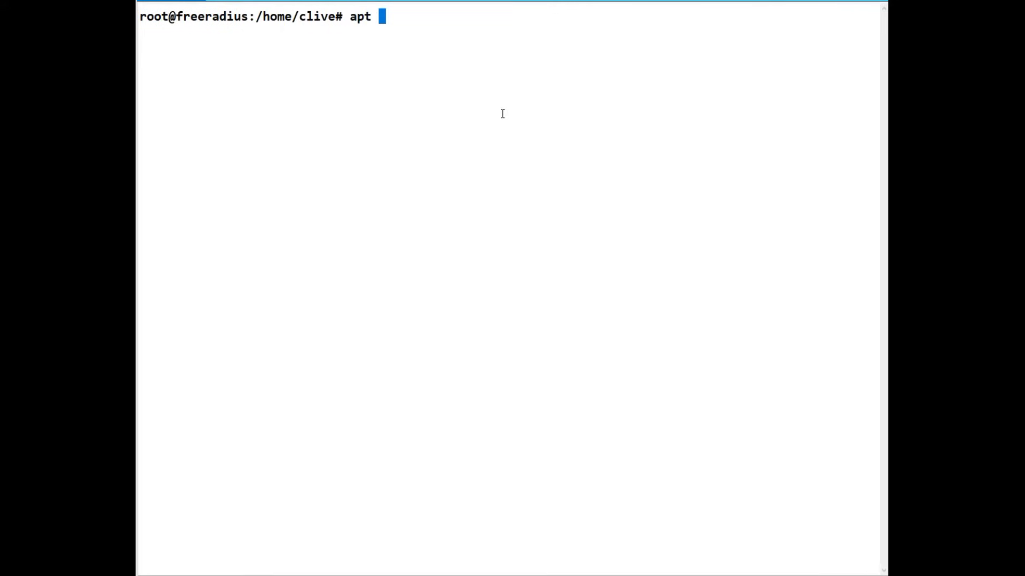
text(-y ins)
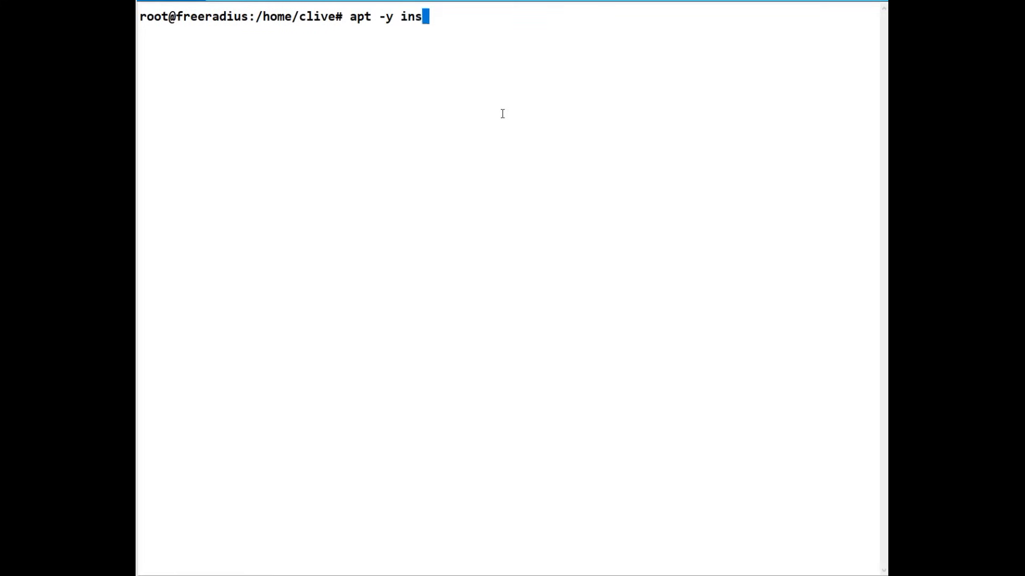
text(tall m)
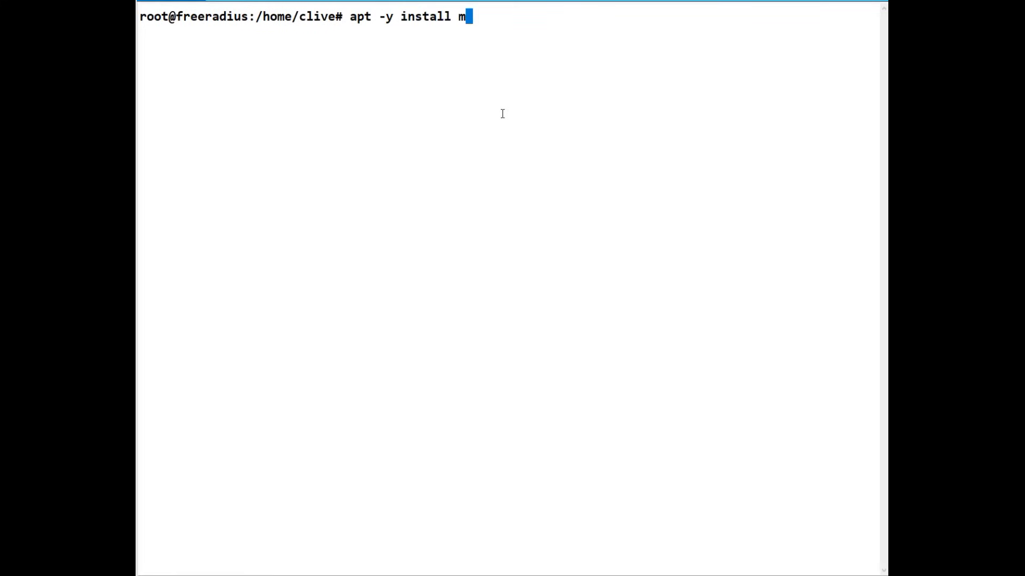
text(ysql-serv)
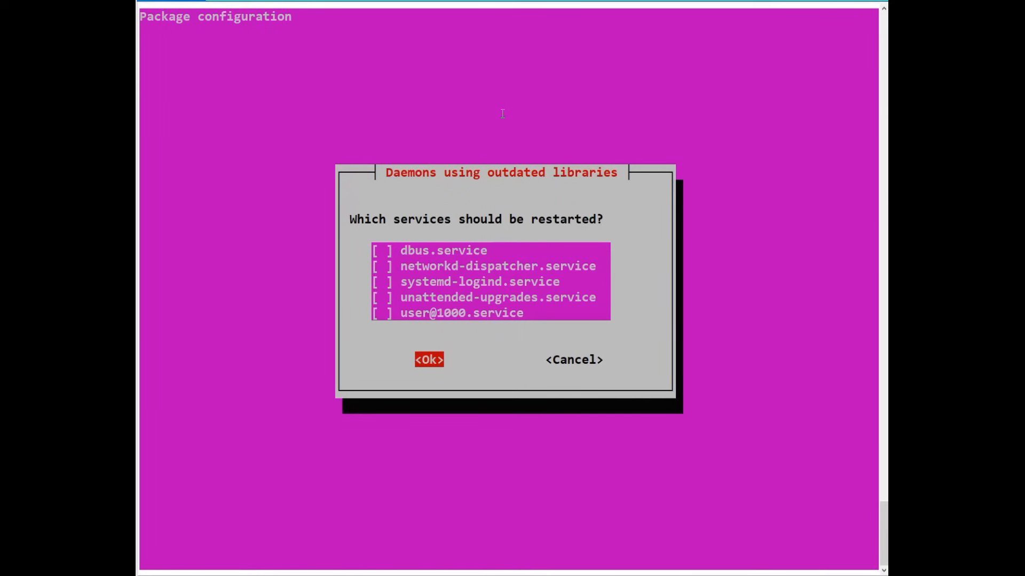
Accept the restart prompt, clear the screen, and confirm mysql is active (running).
click(429, 359)
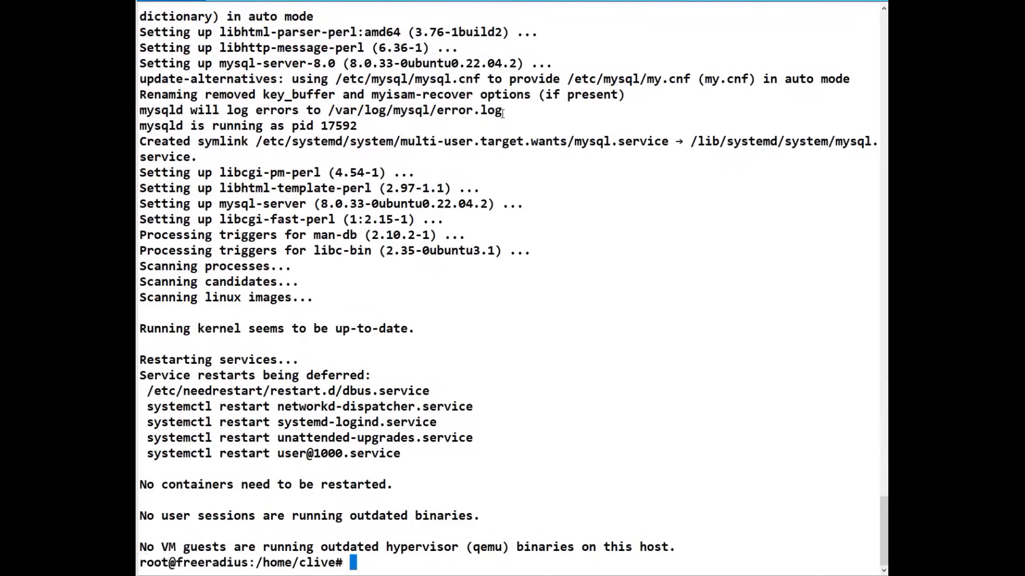
text(clear)
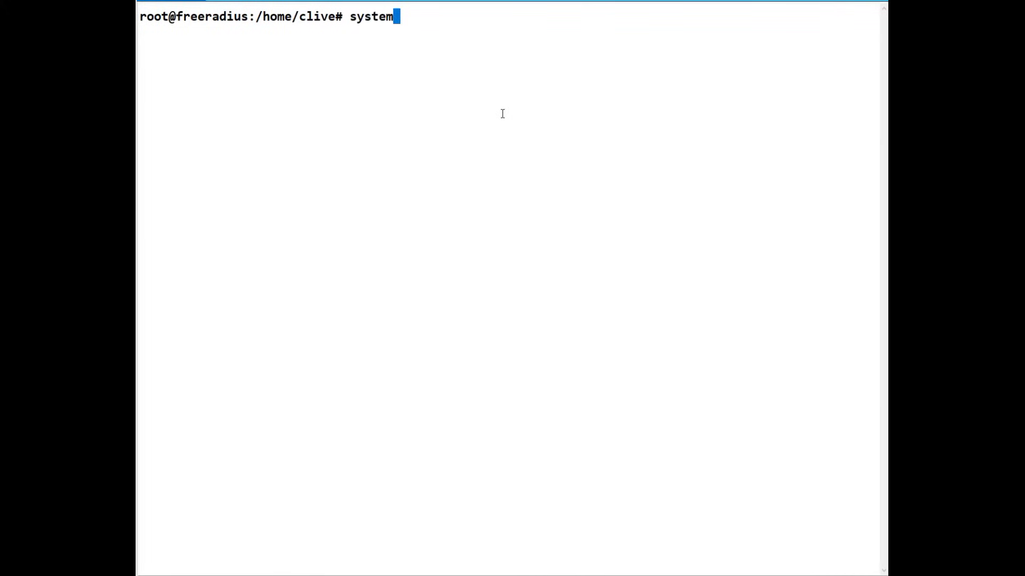
text(ctl status mysql)
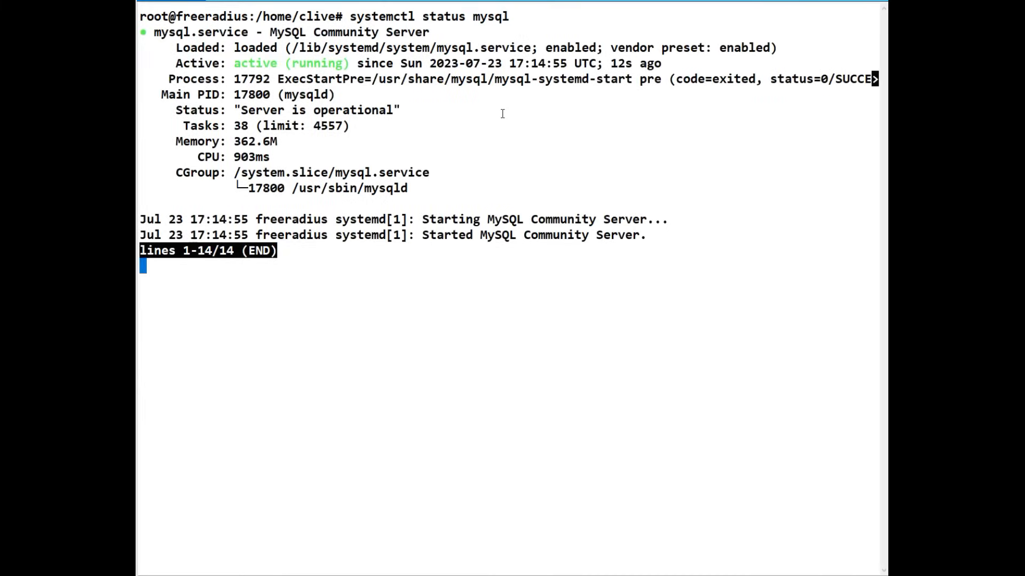
key(ctrl+c)
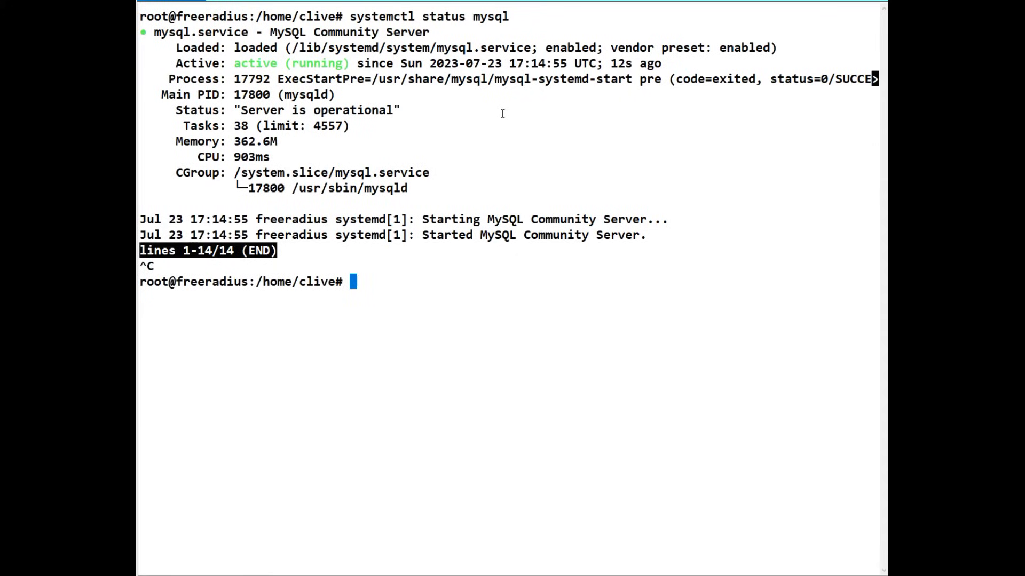
Install freeradius with apt -y, accepting the services-restart dialog.
text(apt)
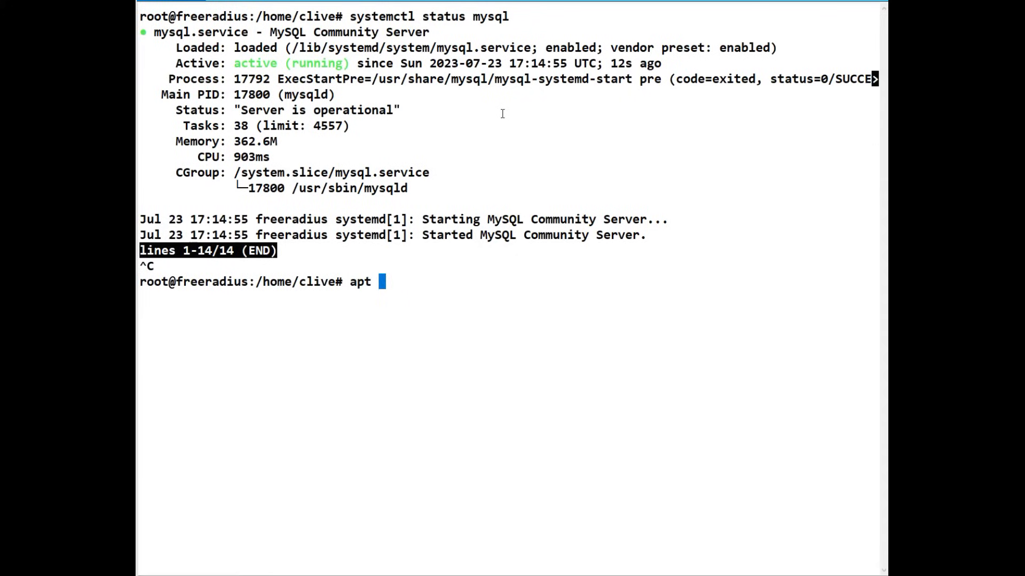
text(-y install)
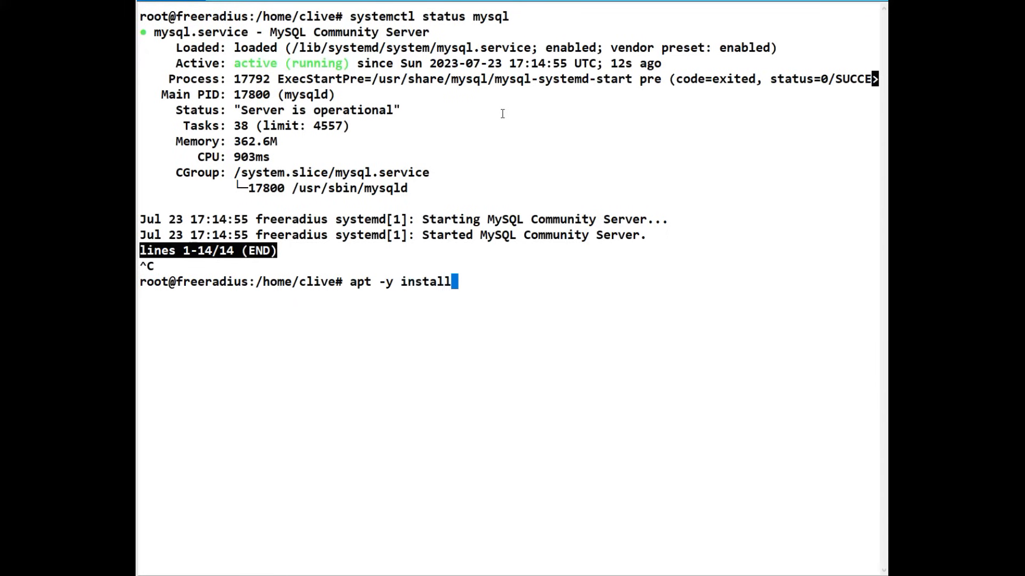
text(freerad)
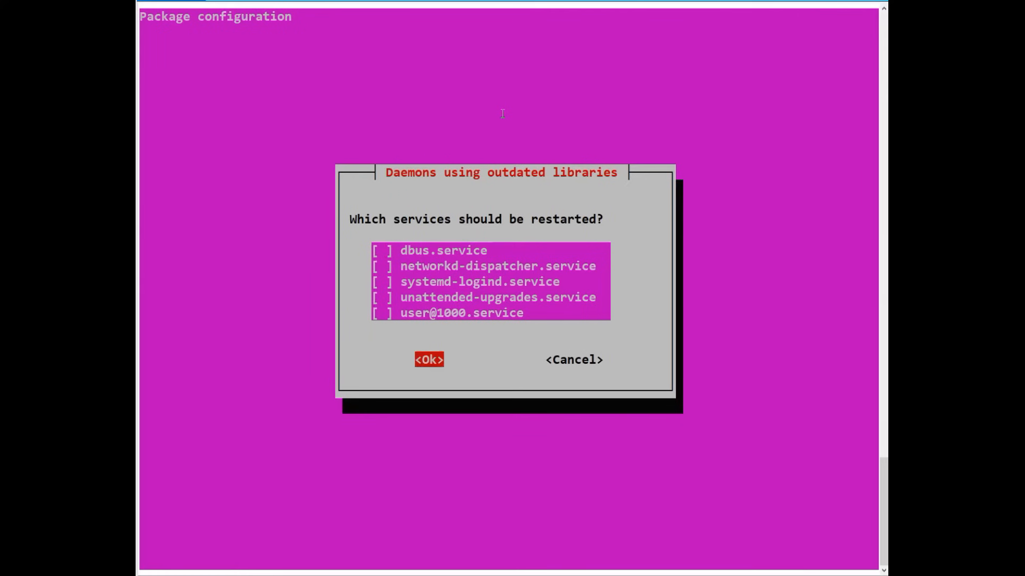
click(429, 359)
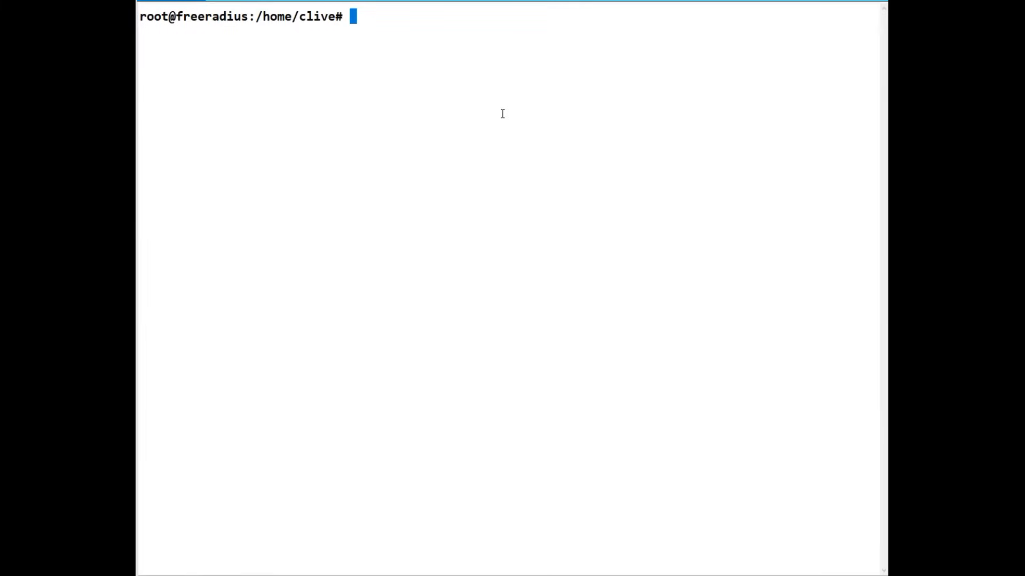
Change into /etc/freeradius/3.0 and list its contents.
text(cd /)
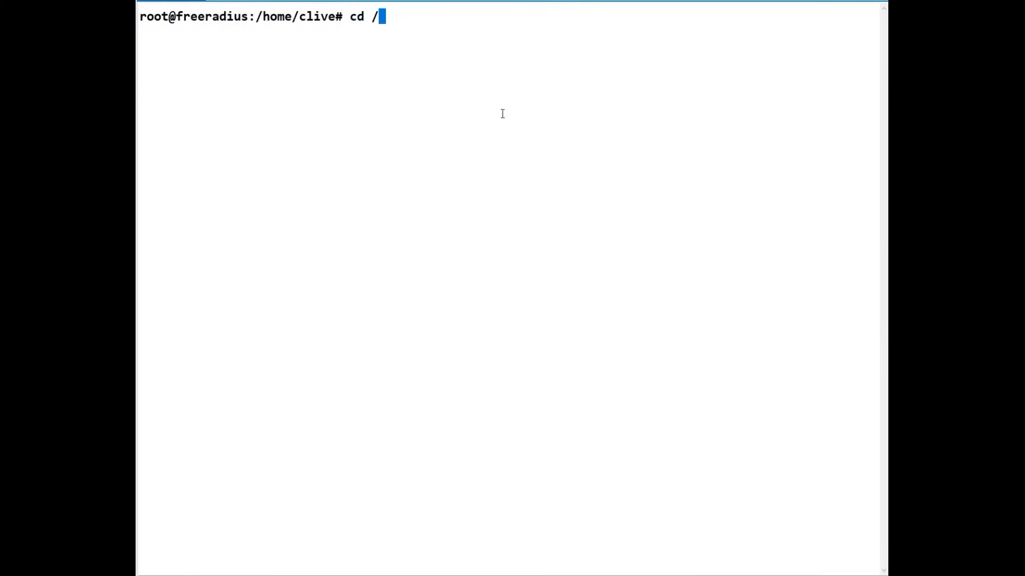
text(etc/freeradius/)
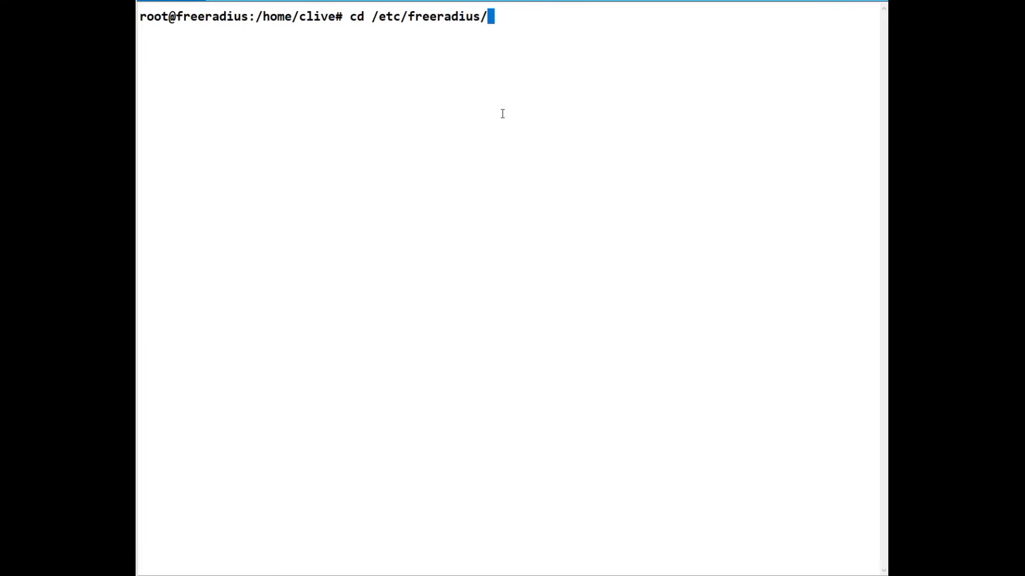
text(3.0)
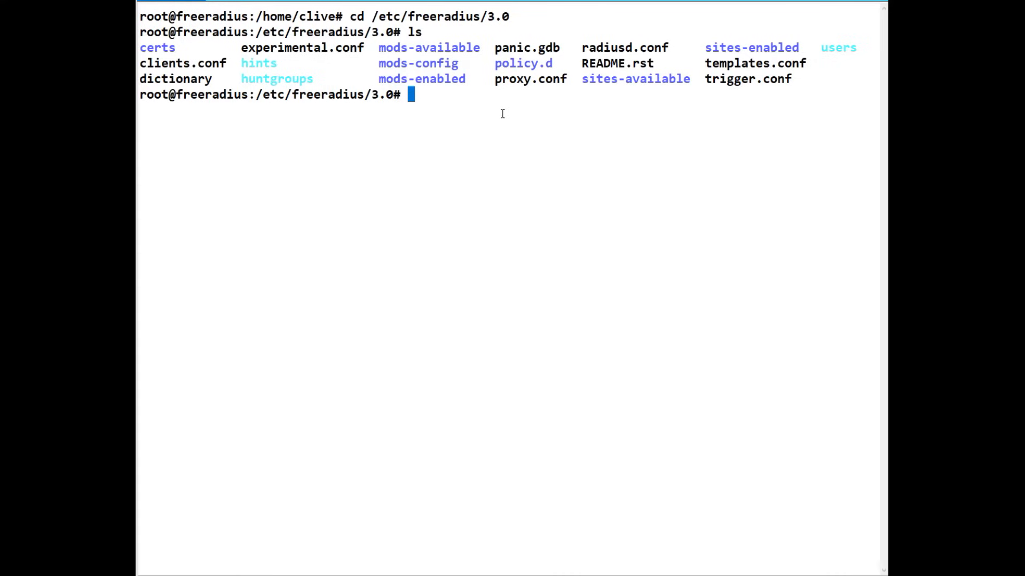
text(vi c)
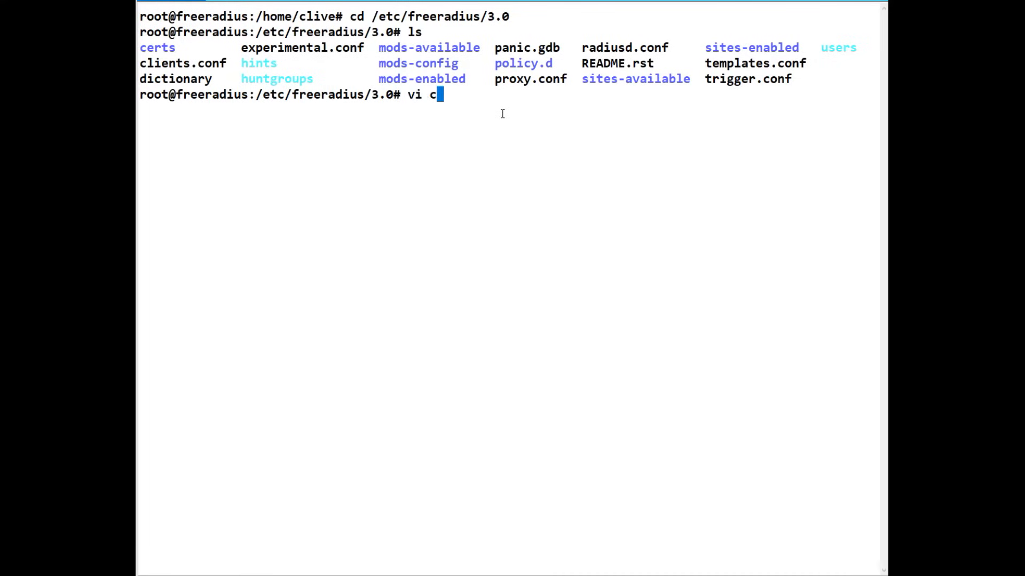
text(lients)
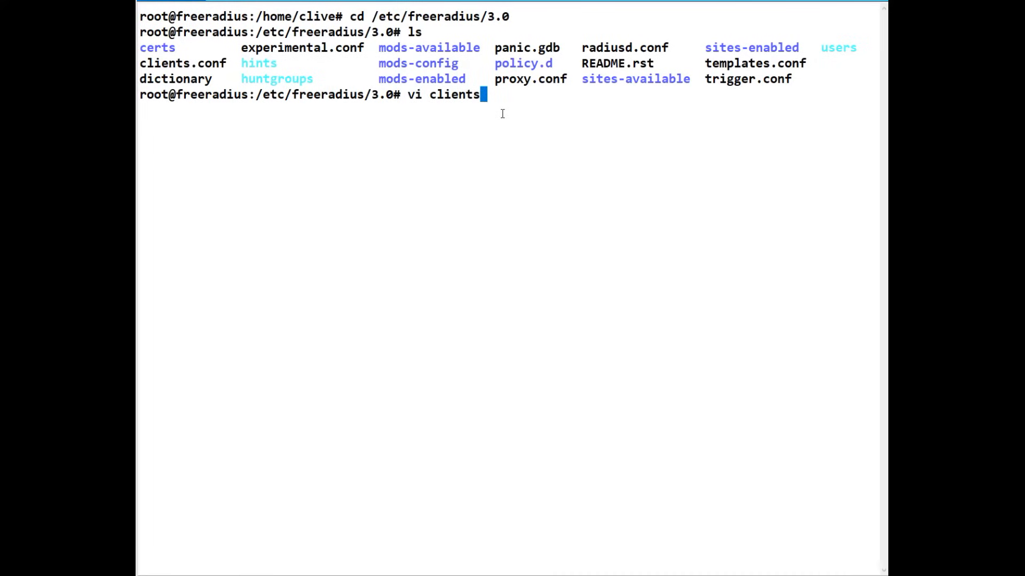
text(.conf)
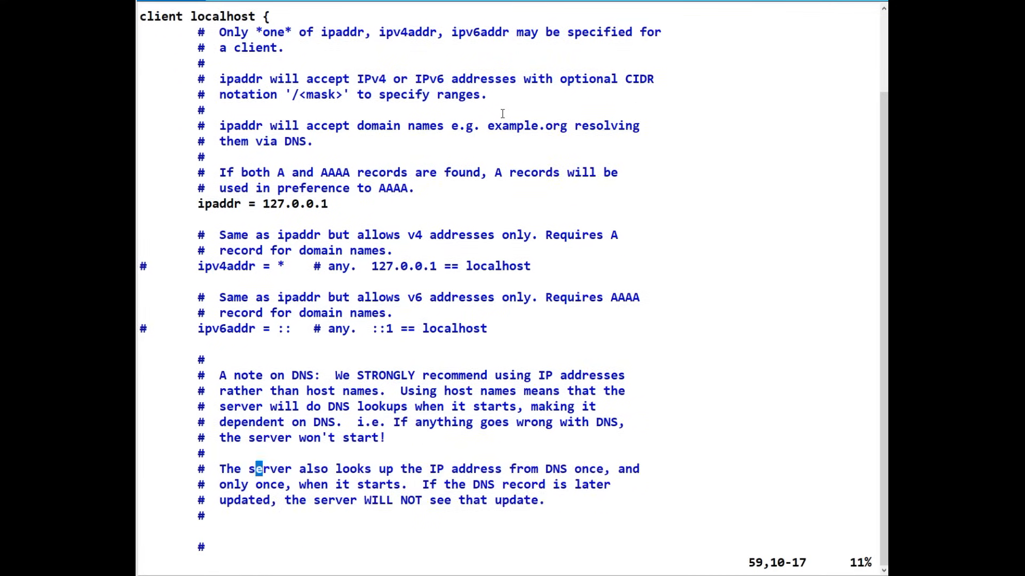
scroll(down, 3)
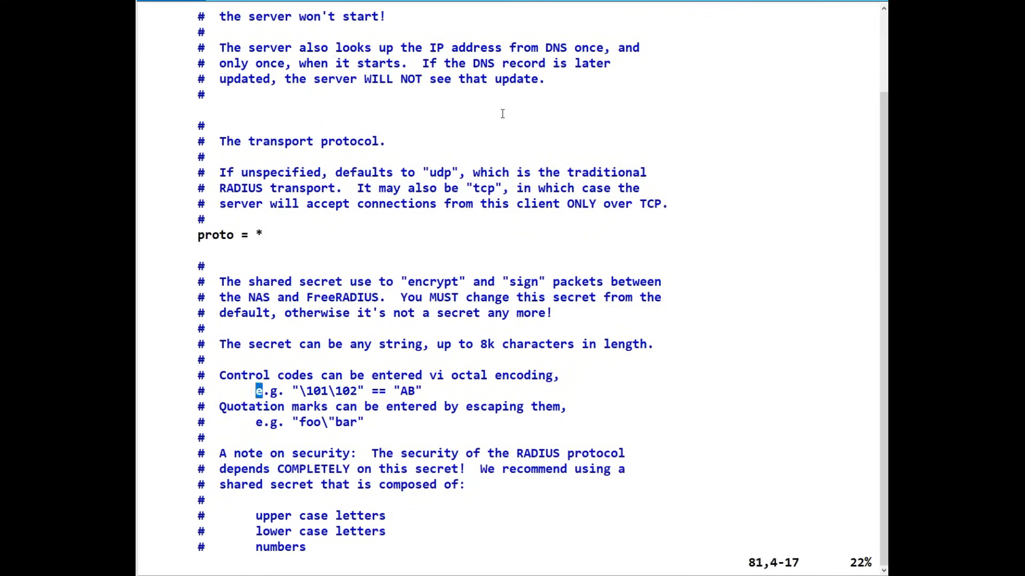
scroll(down, 3)
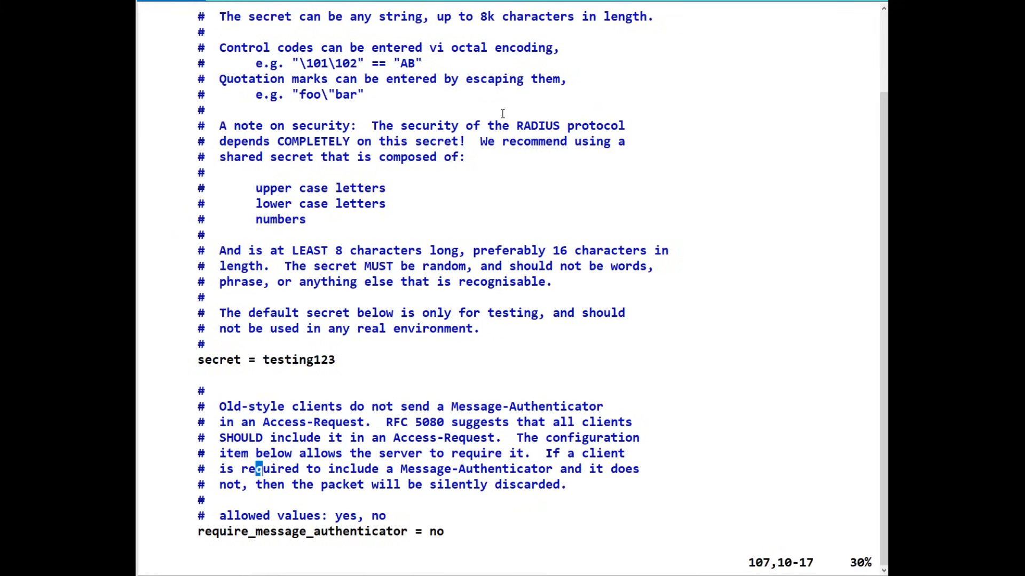
scroll(down, 3)
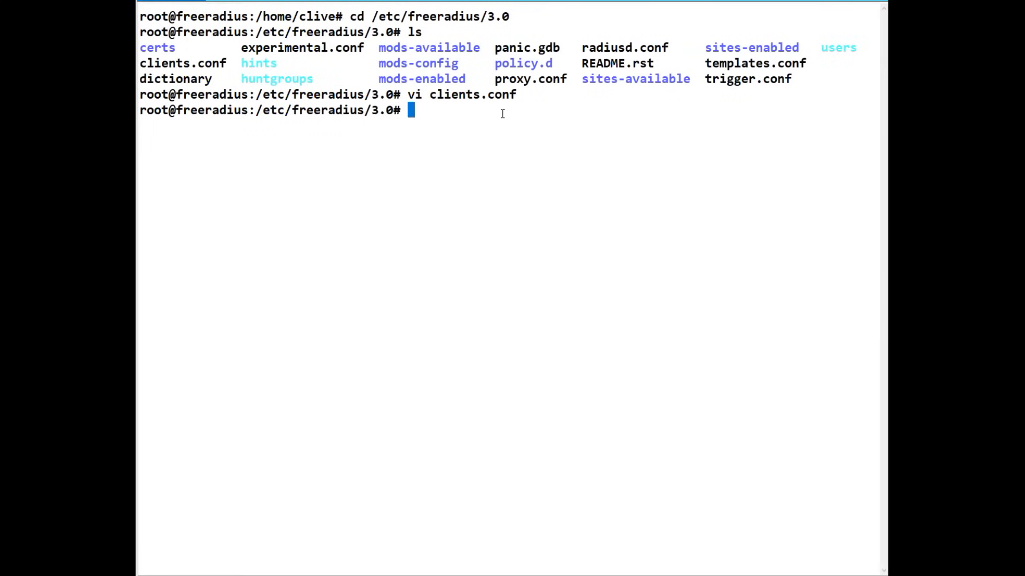
Open the FreeRADIUS users file in vi and uncomment the example bob entry.
text(vi usert)
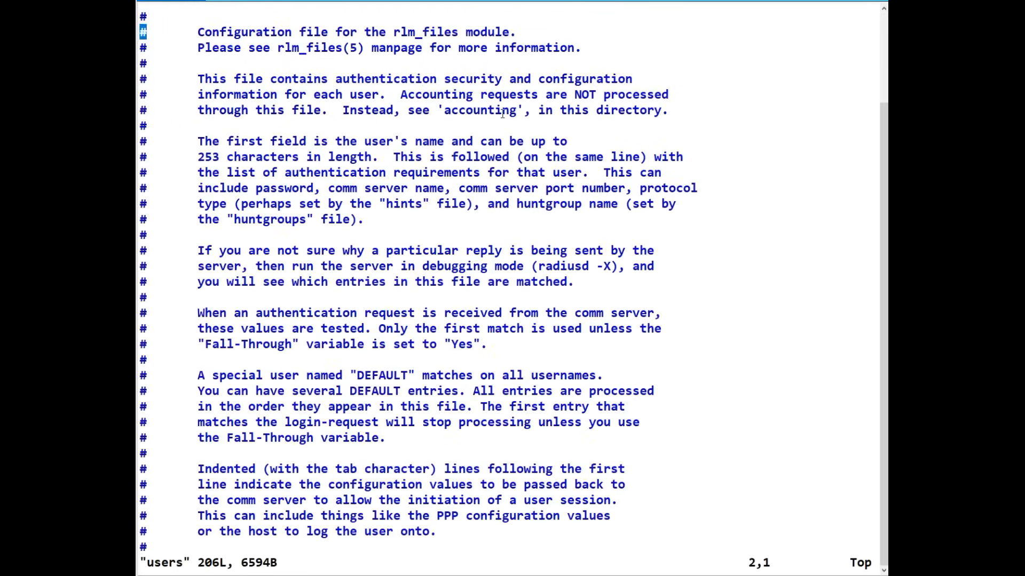
scroll(down, 3)
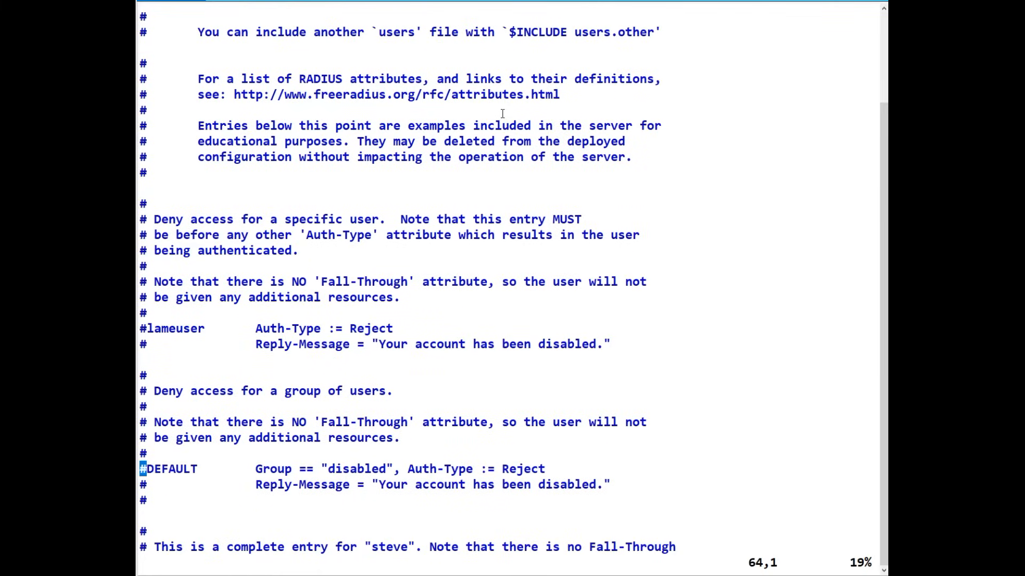
scroll(down, 3)
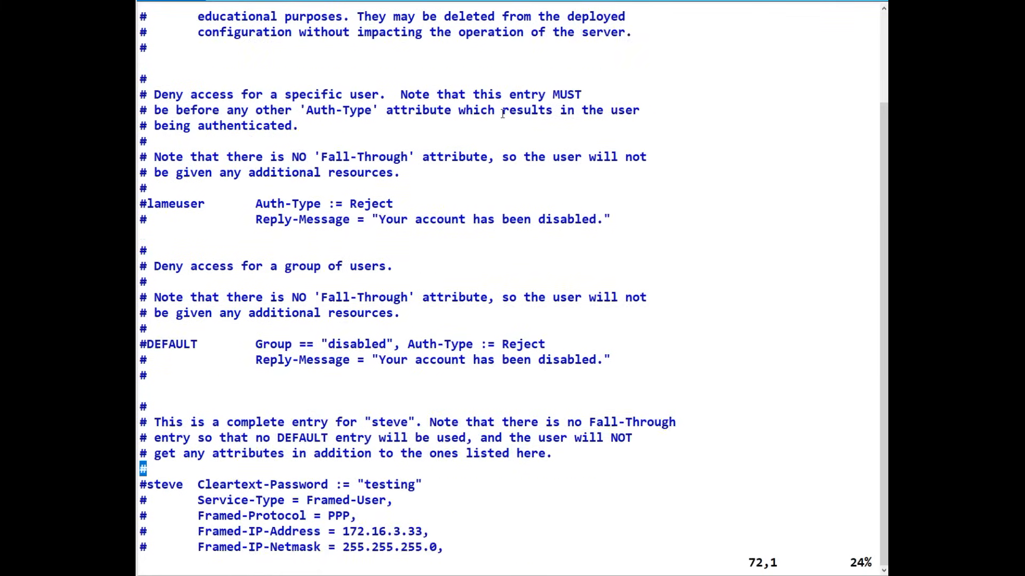
scroll(down, 3)
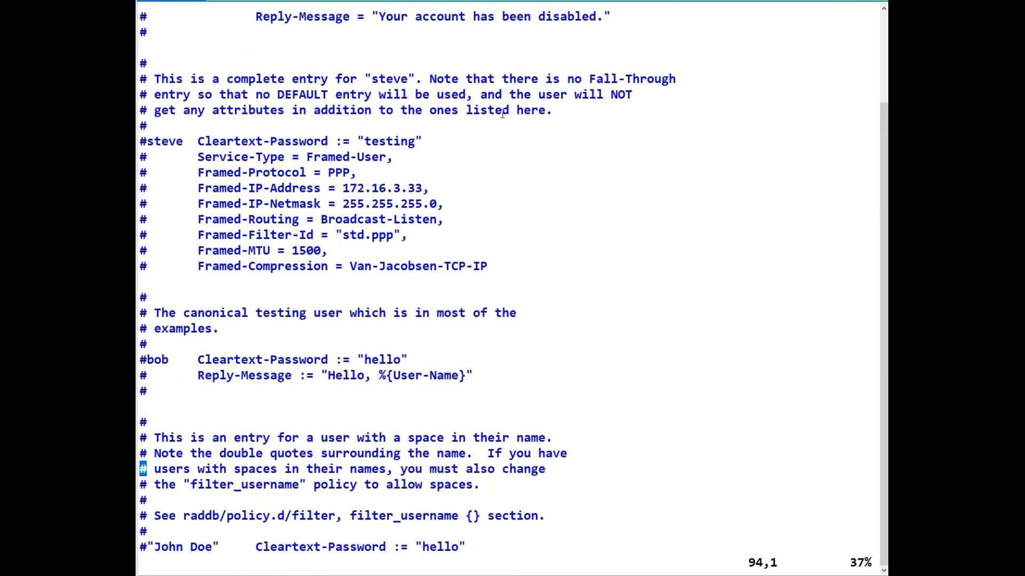
scroll(down, 3)
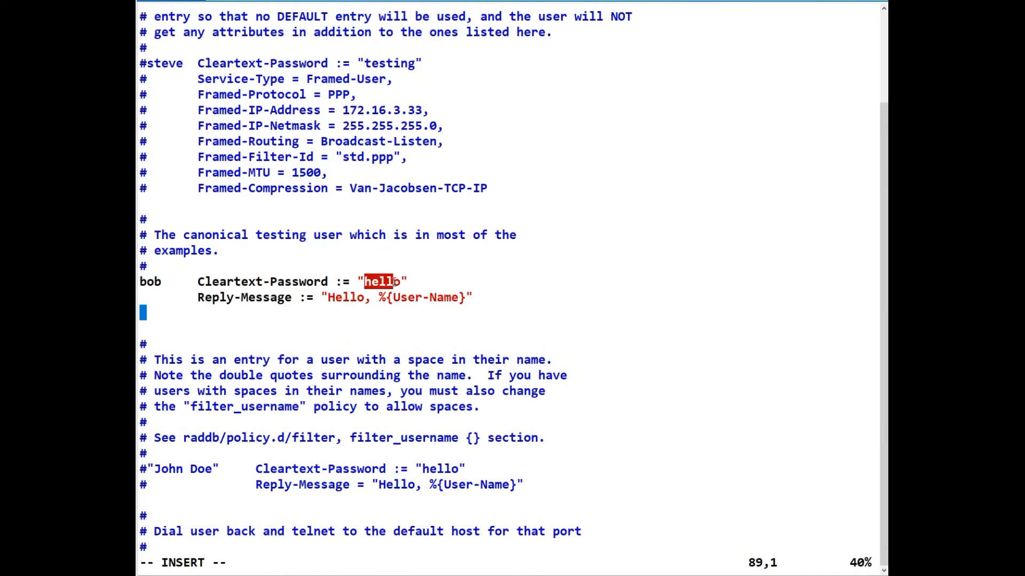
mouse_move(334, 307)
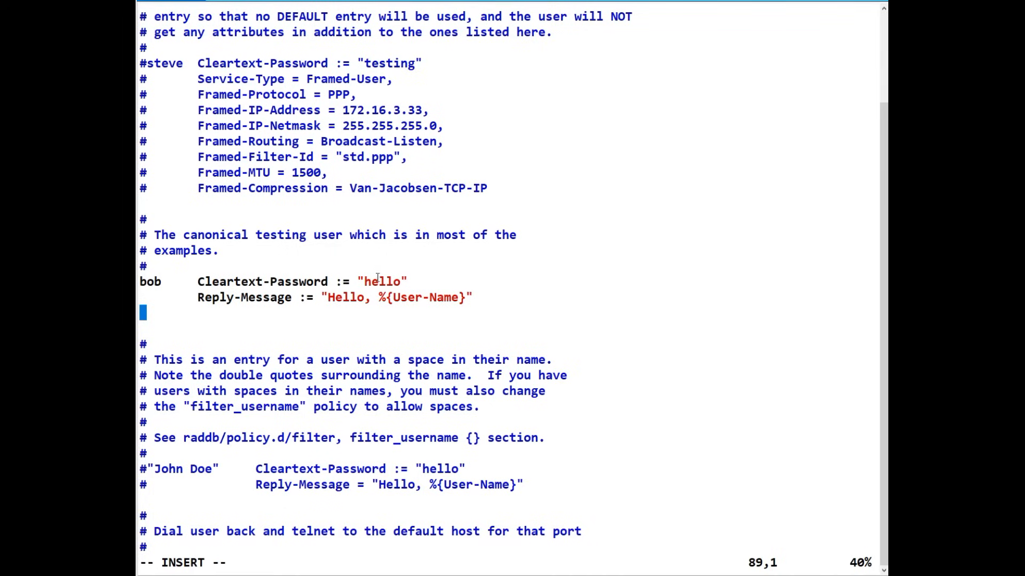
double_click(385, 281)
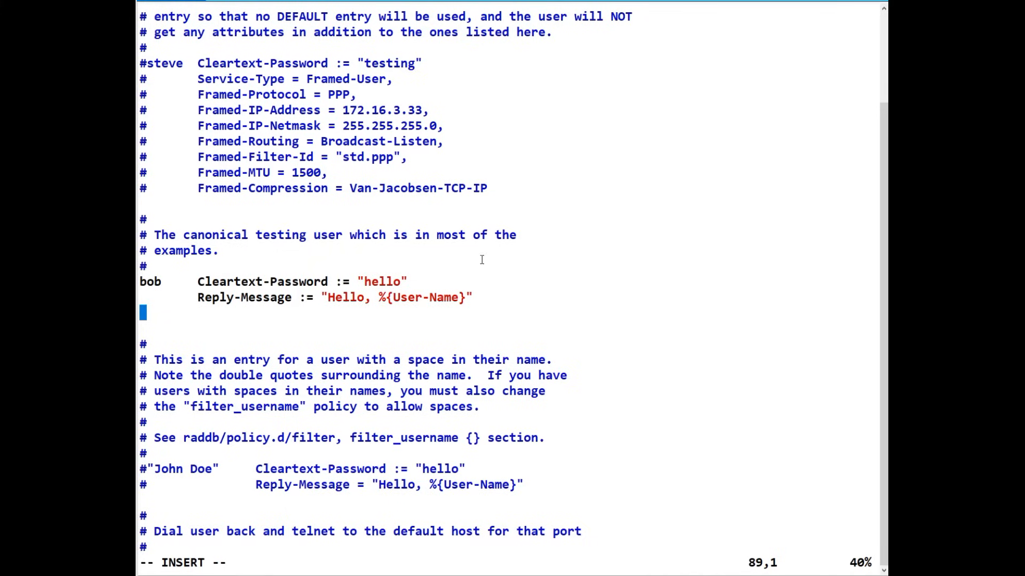
mouse_move(307, 262)
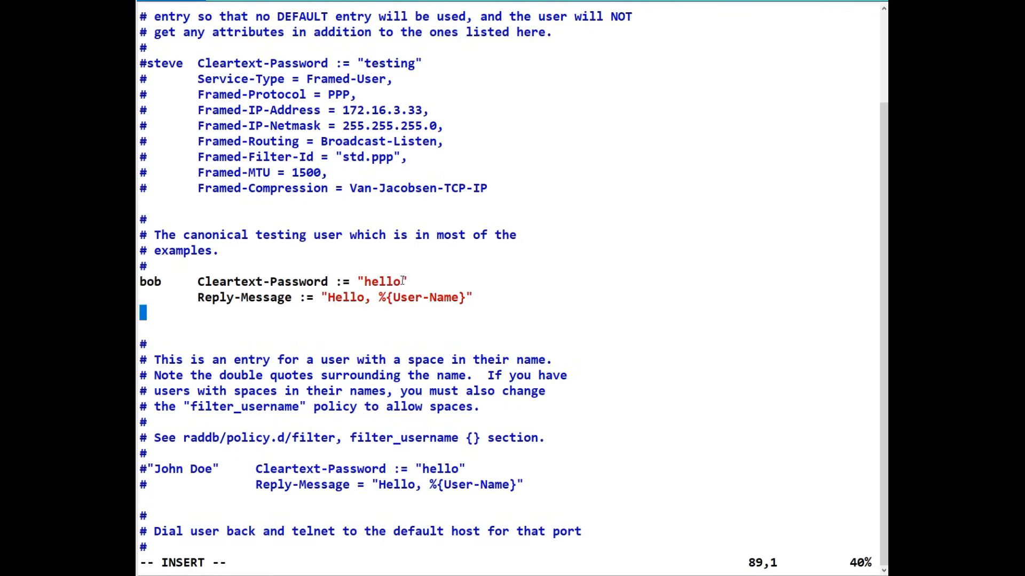
mouse_move(652, 320)
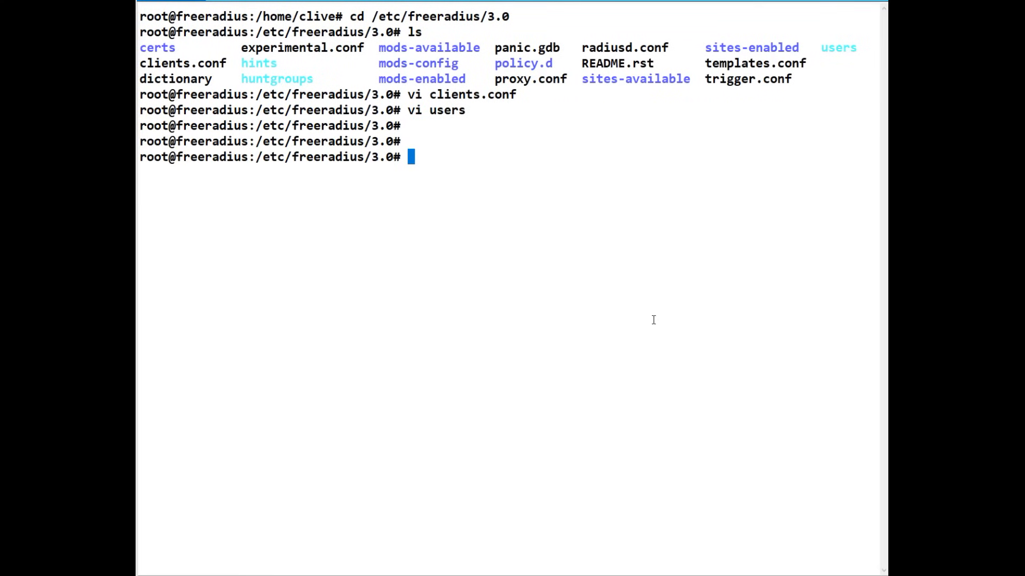
Restart freeradius with systemctl and check its status shows active (running).
text(systemc)
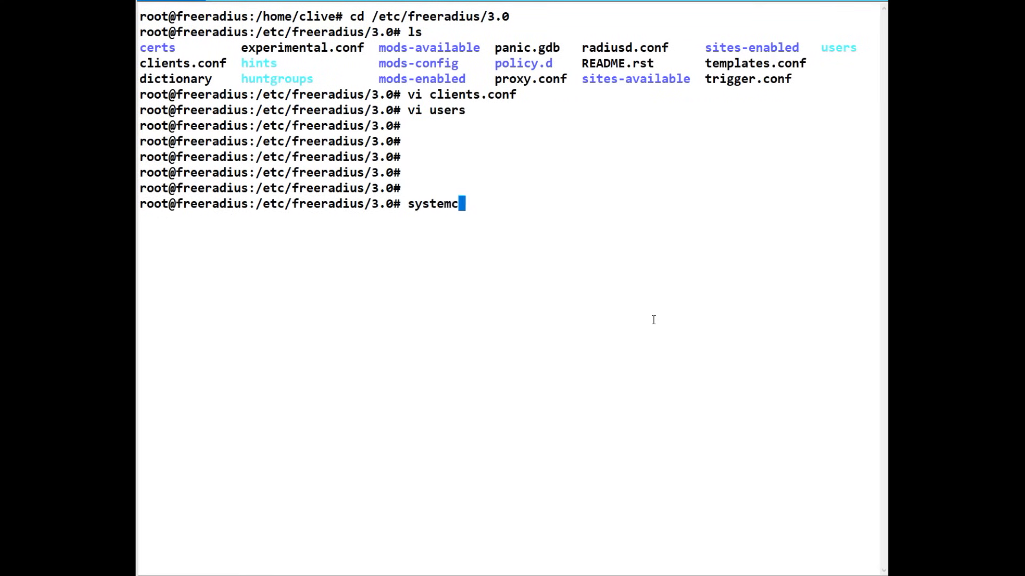
text(tl re)
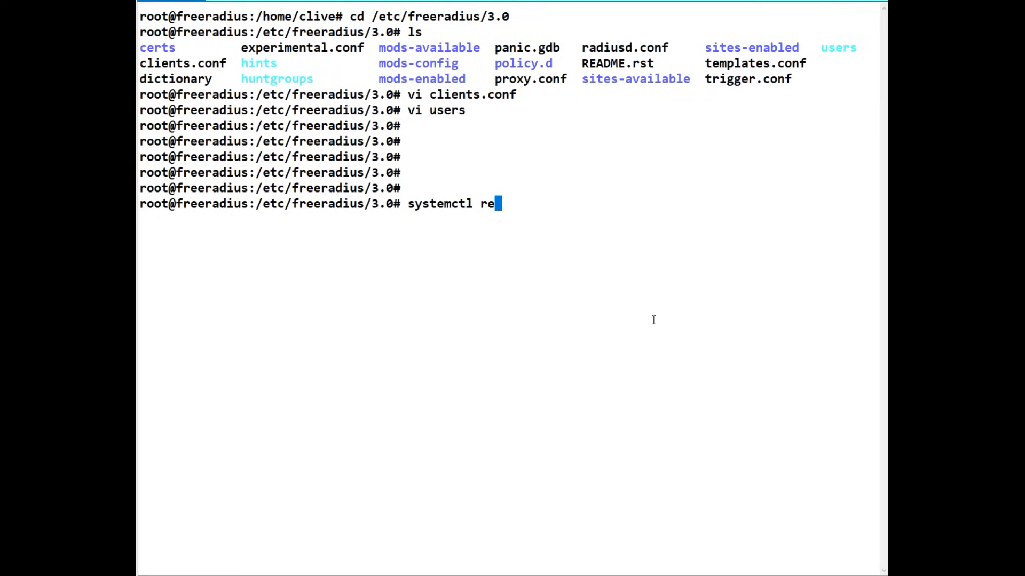
text(start freeradiu)
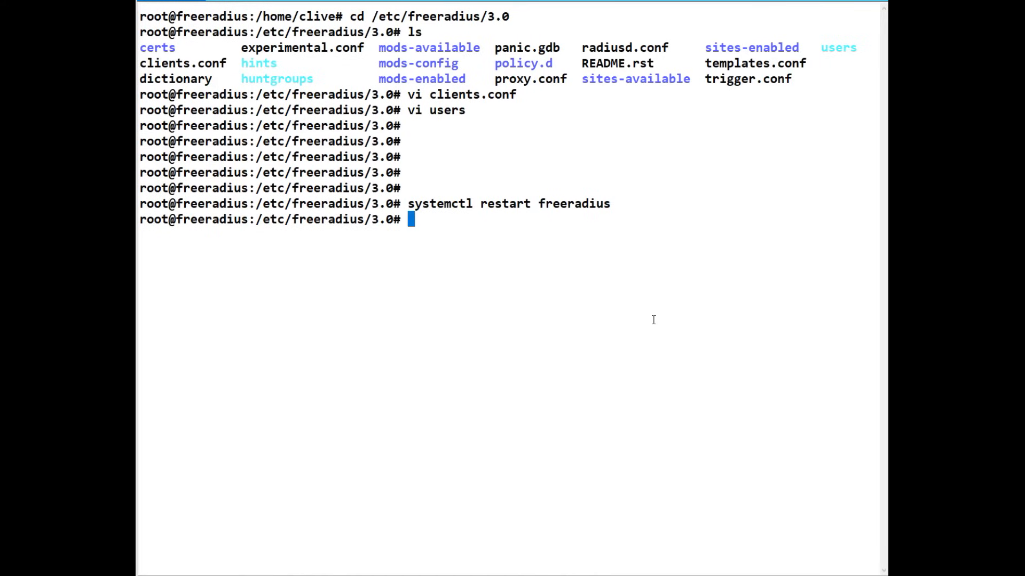
text(systemctl)
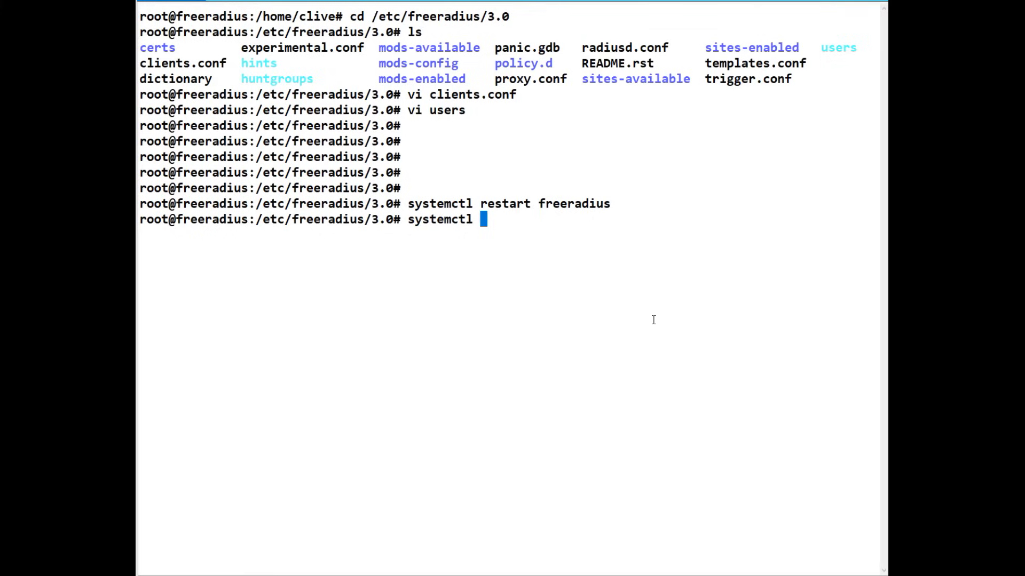
text(status freeradius)
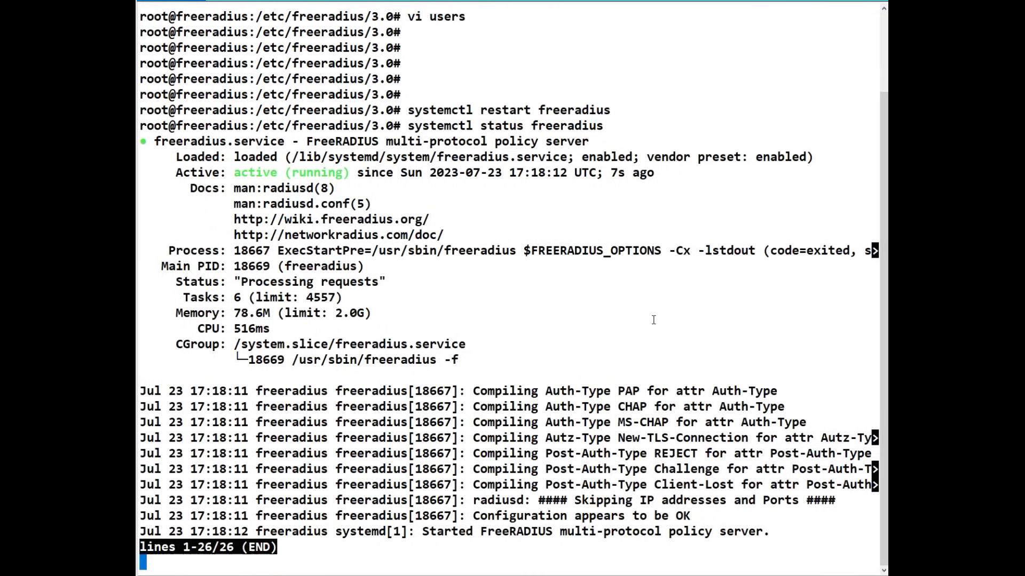
key(ctrl+c)
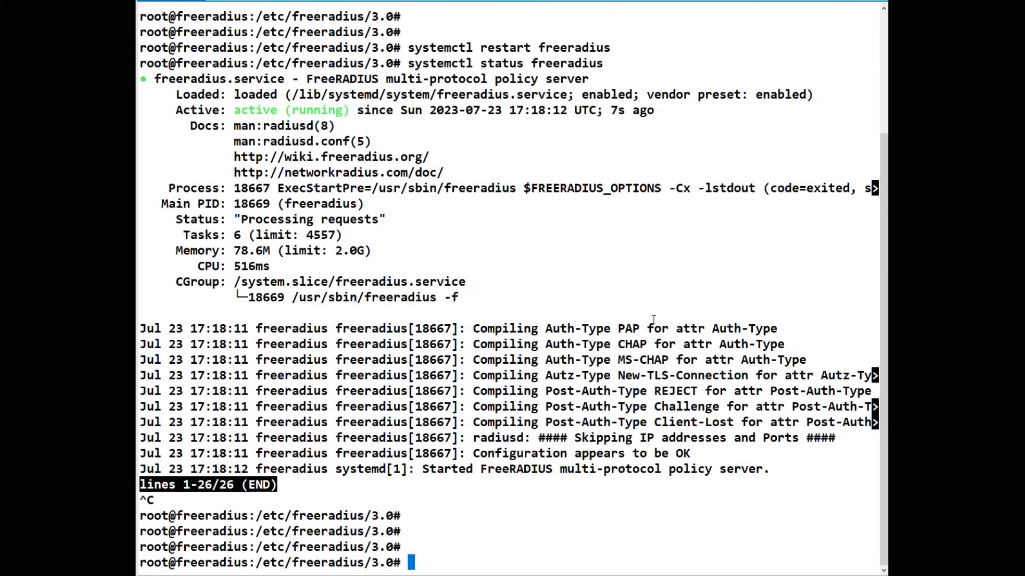
text(radt)
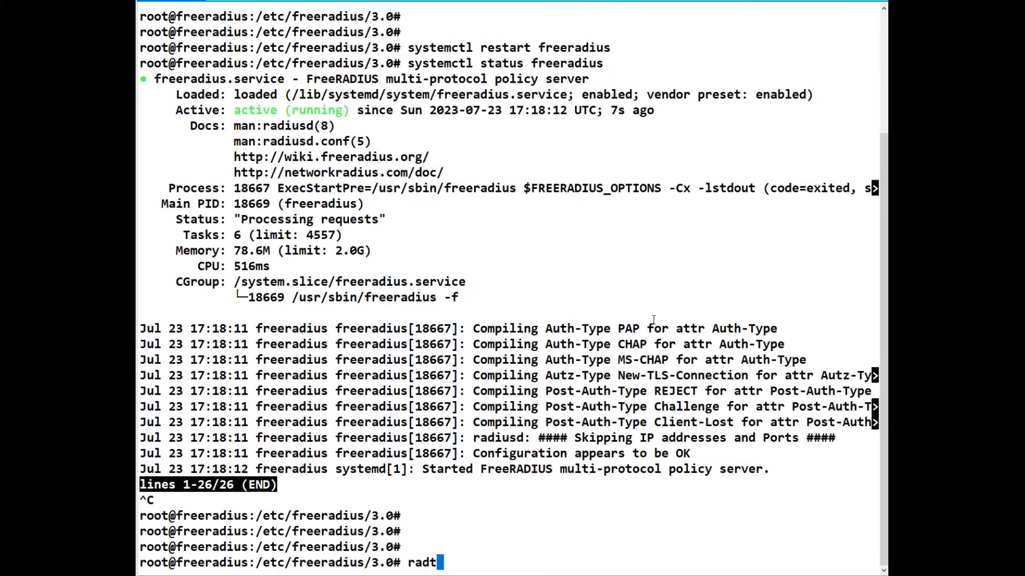
text(est)
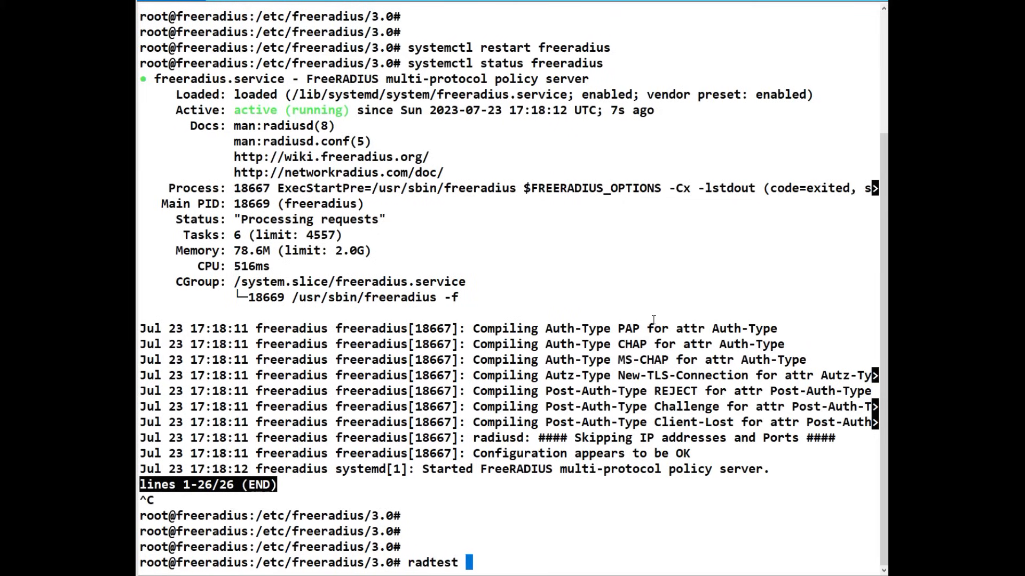
text(bob)
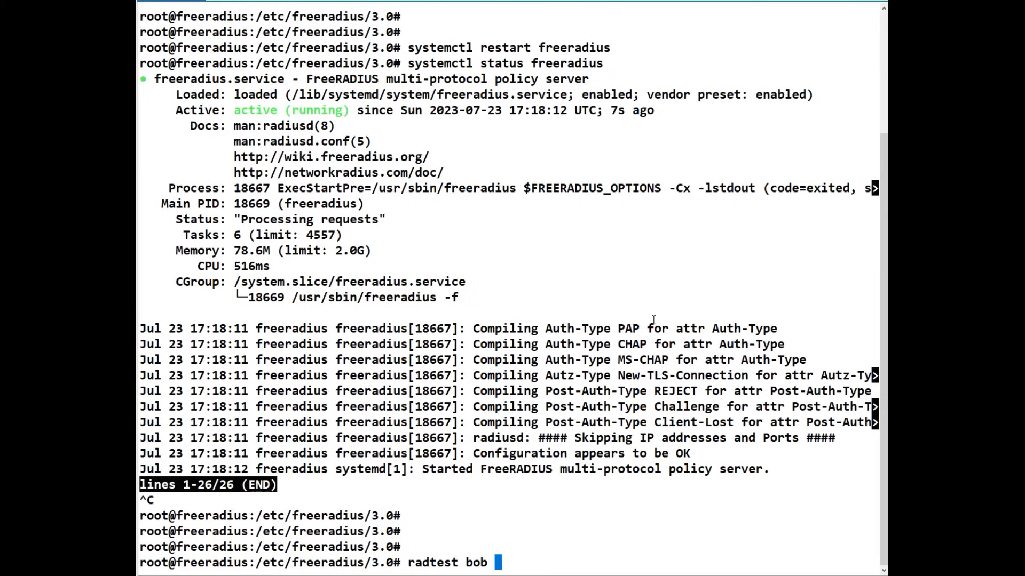
text(hello)
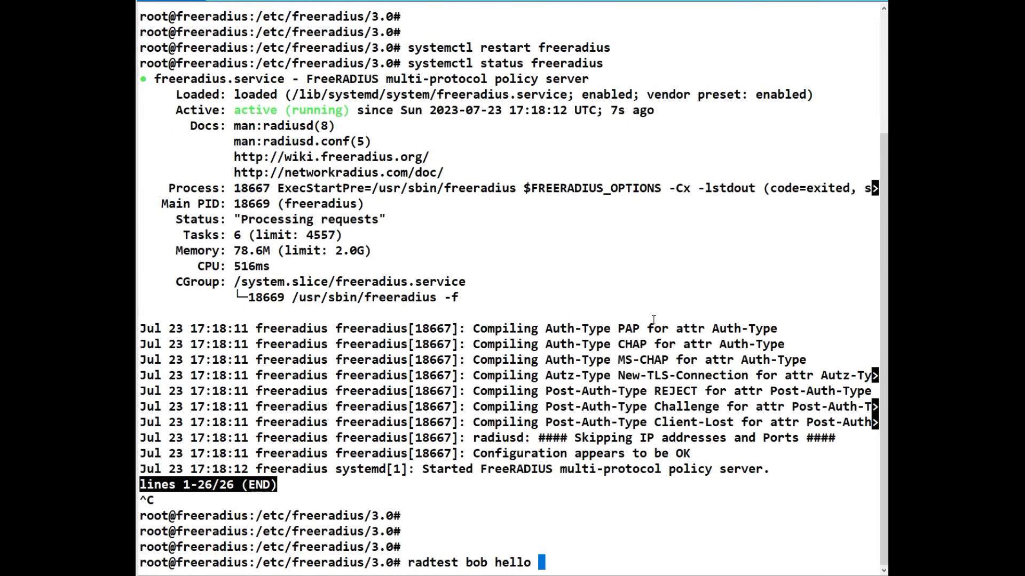
text(localhost)
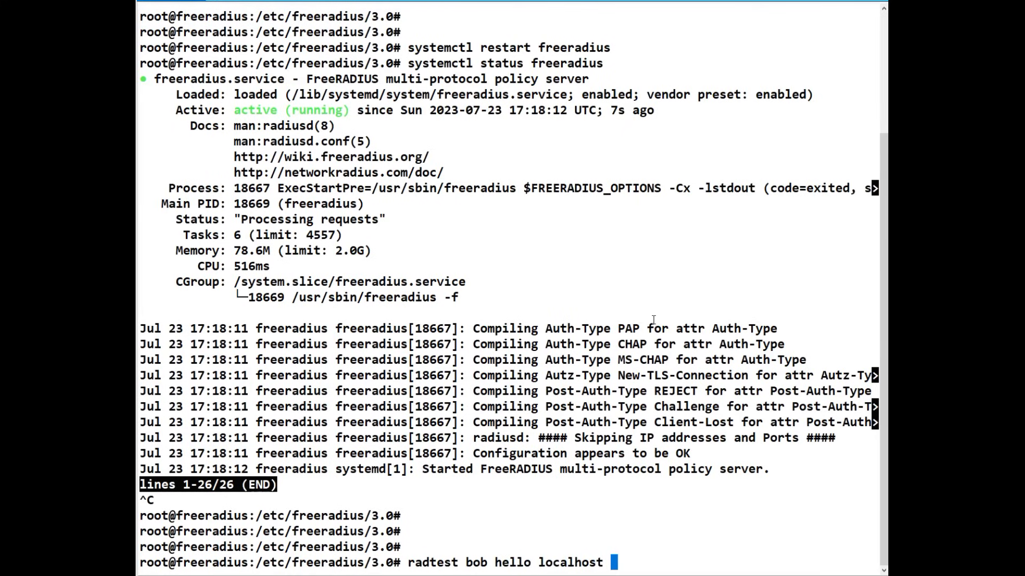
text(181)
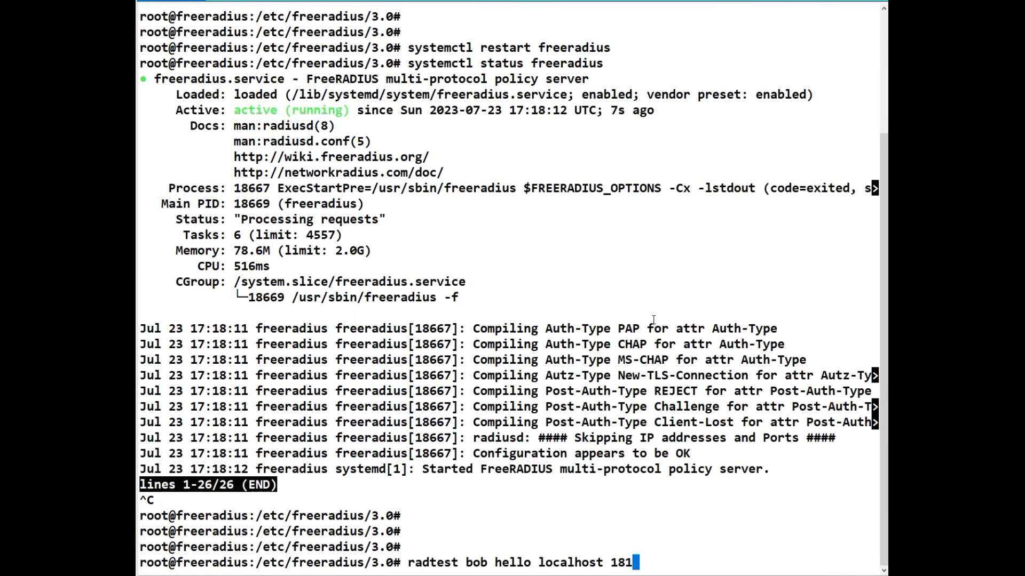
text(2)
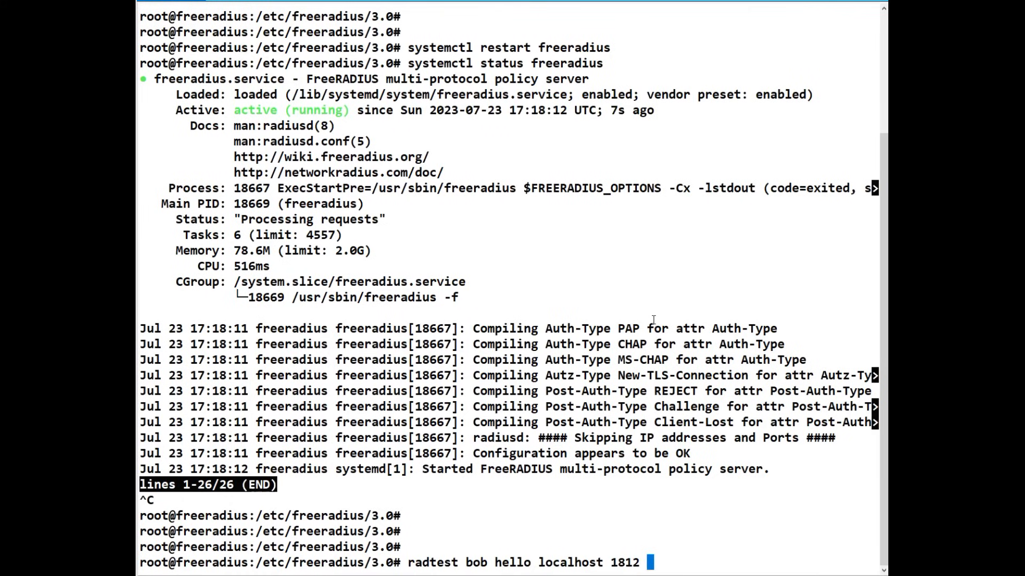
text(te)
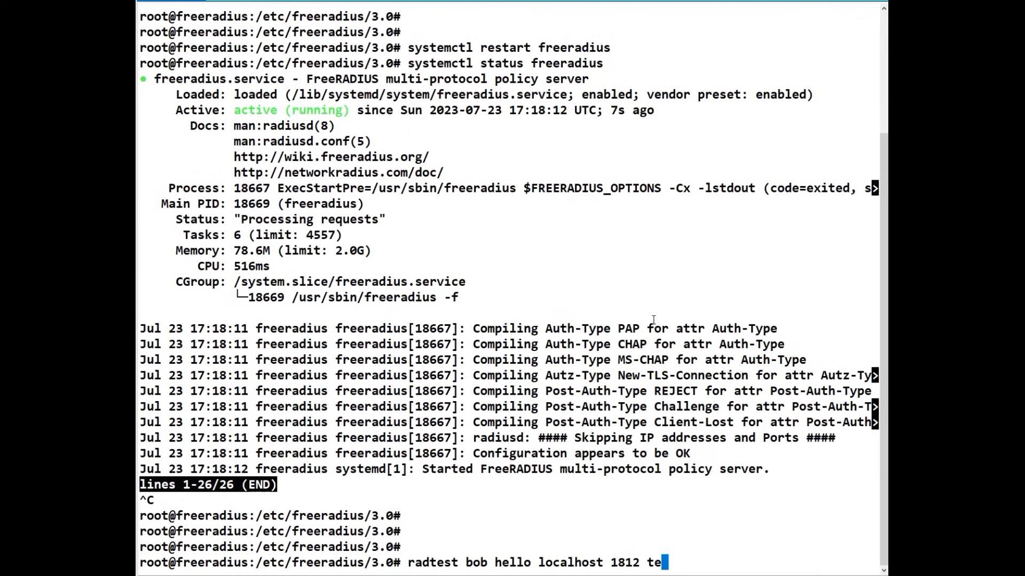
text(sting123)
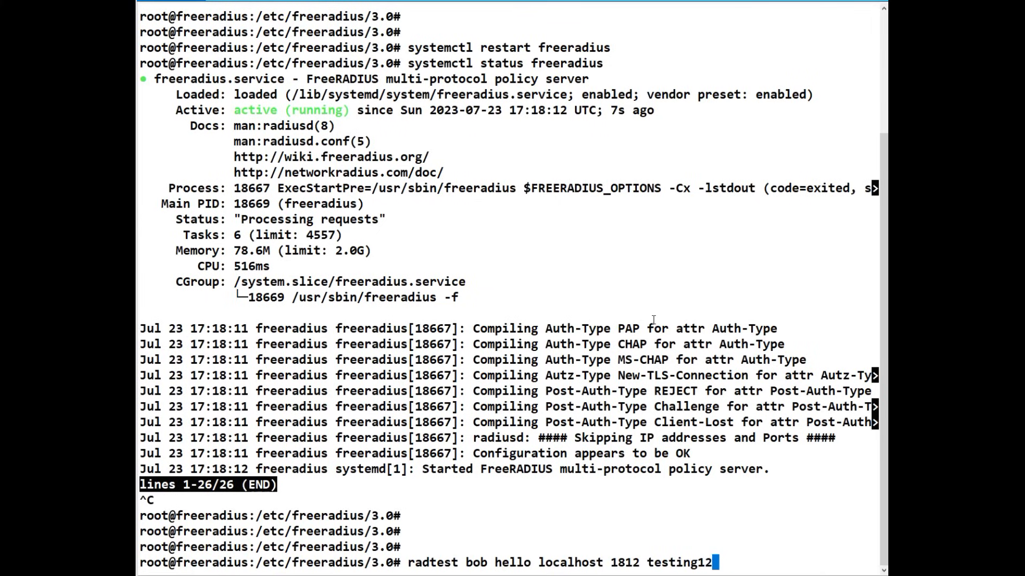
text(3)
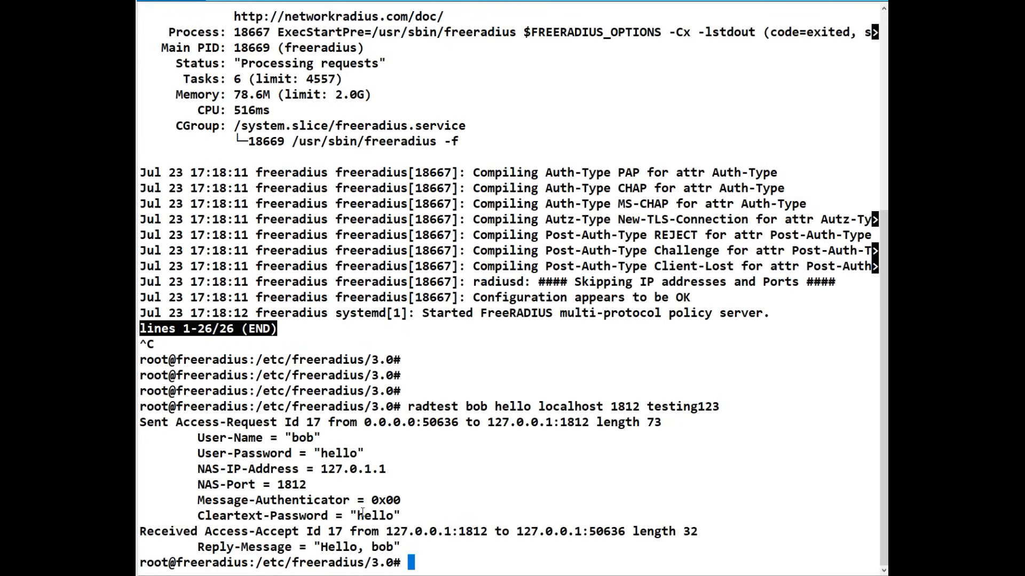
Highlight the radtest output lines showing Access-Accept and the 'Hello, bob' reply.
double_click(377, 515)
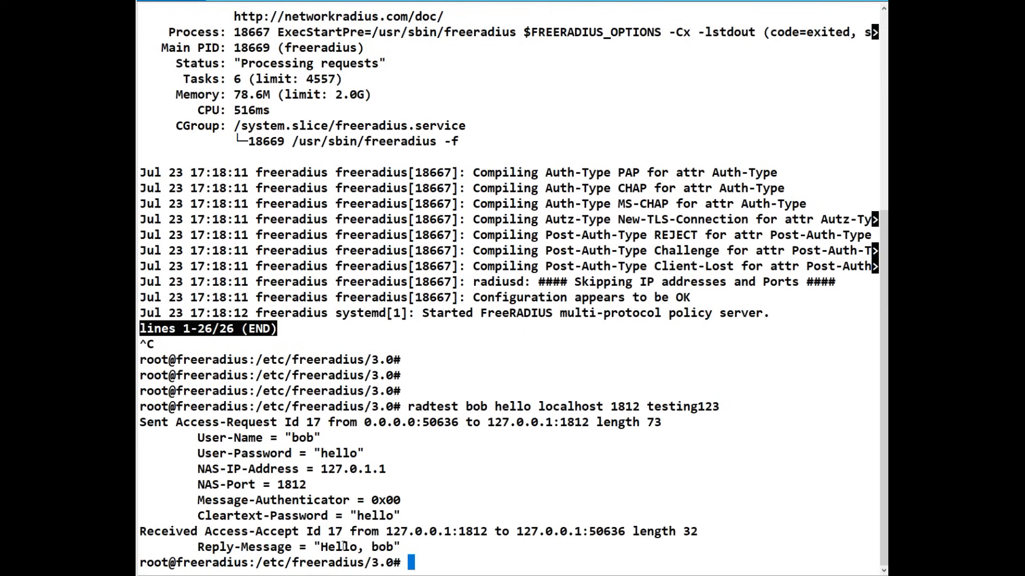
double_click(342, 548)
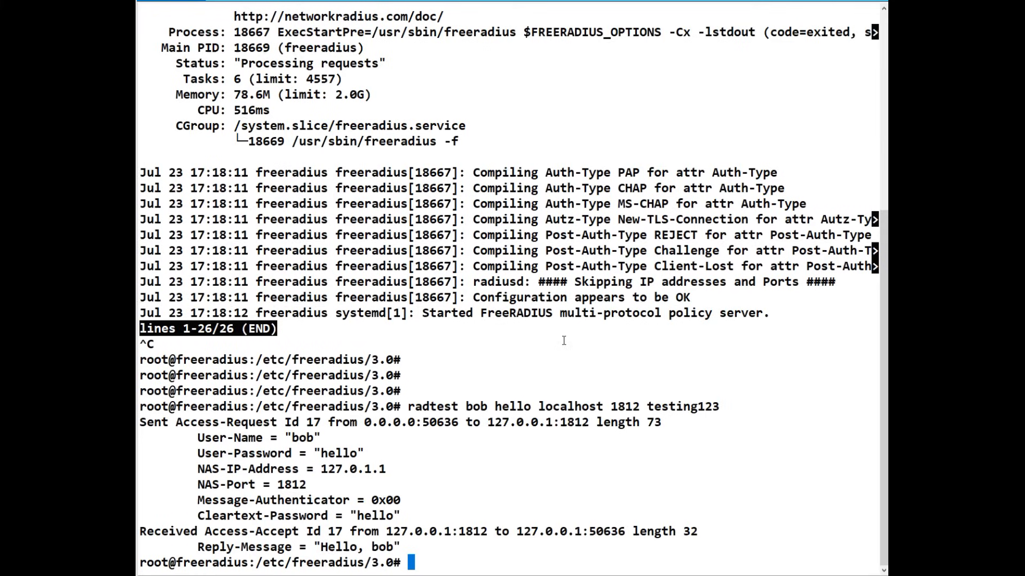
mouse_move(398, 342)
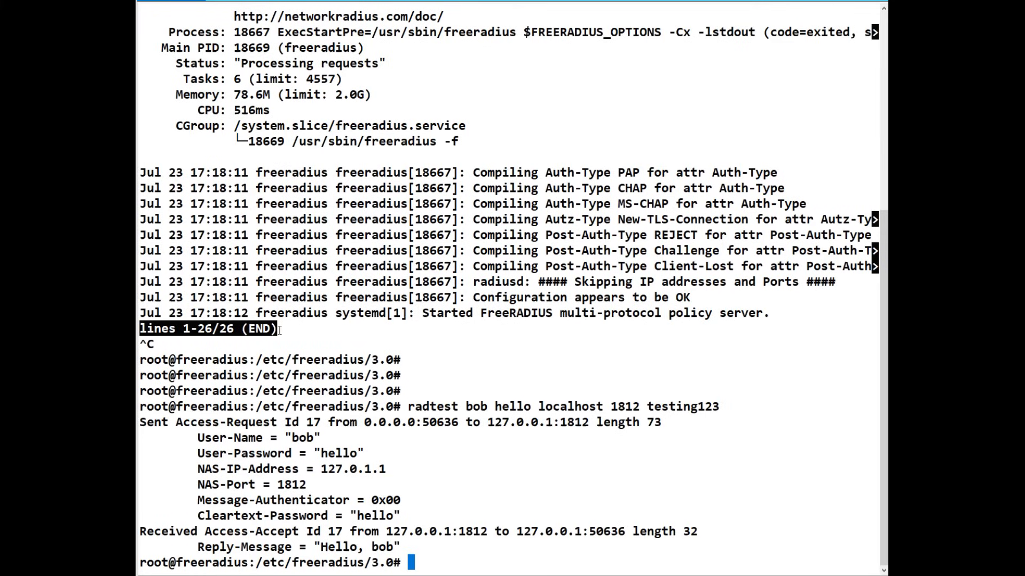
mouse_move(405, 478)
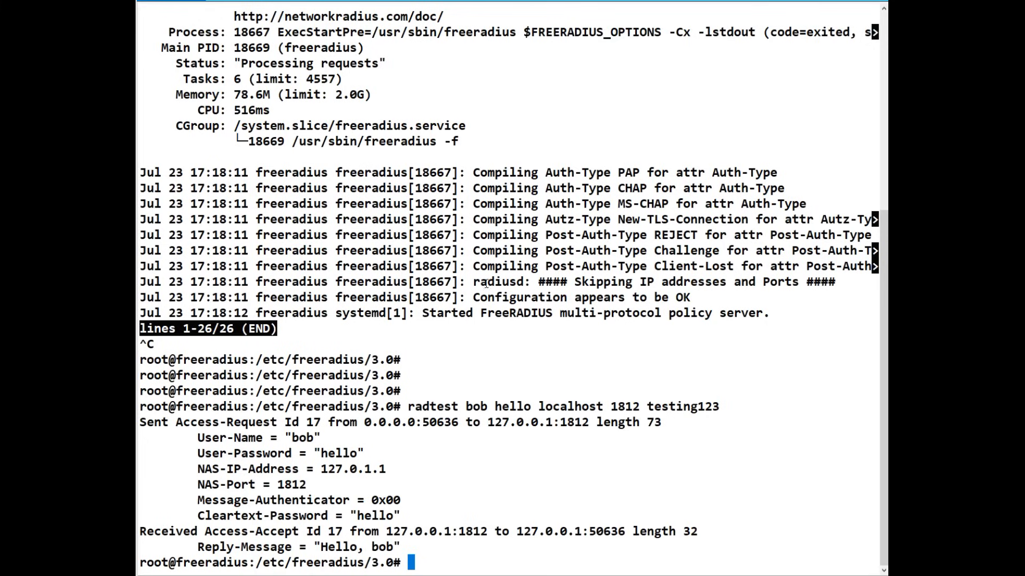
mouse_move(438, 559)
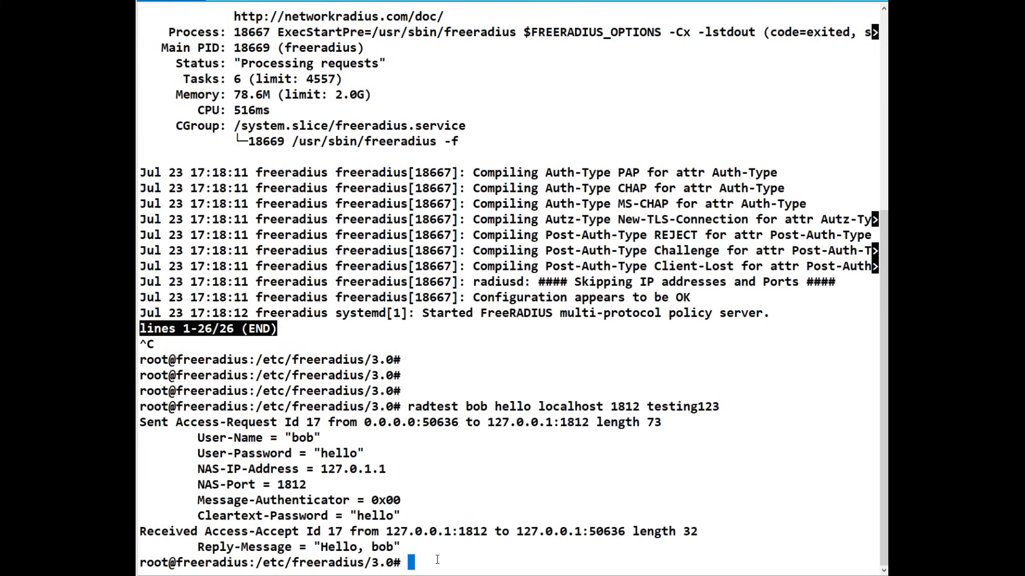
mouse_move(462, 333)
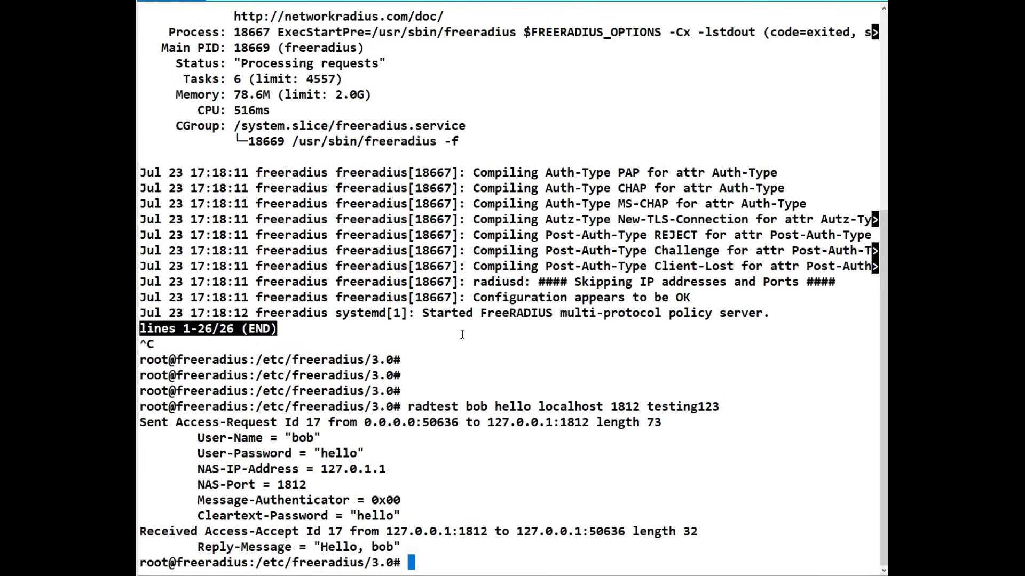
mouse_move(294, 328)
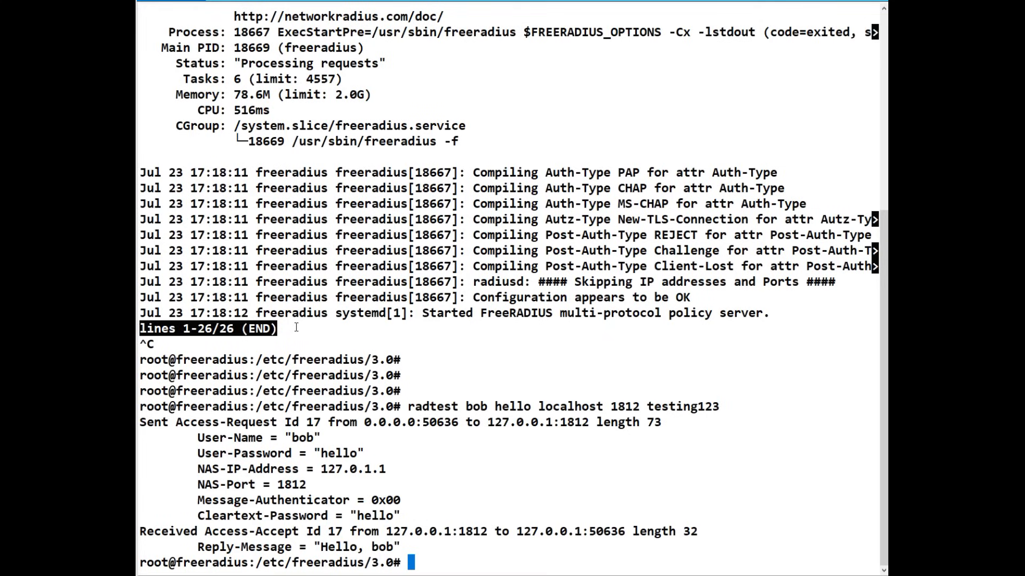